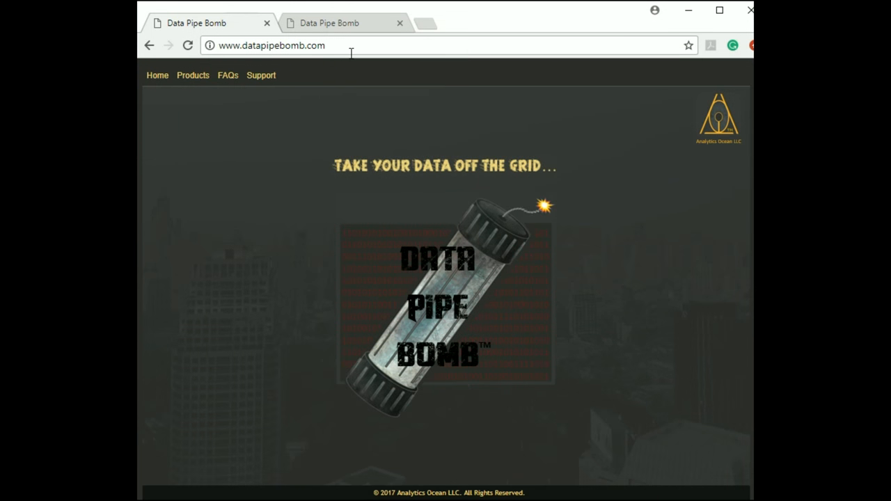
Navigate Chrome to pipebomb.local to reach the appliance login page.
{"action": "type", "text": "pipebomb.local/"}
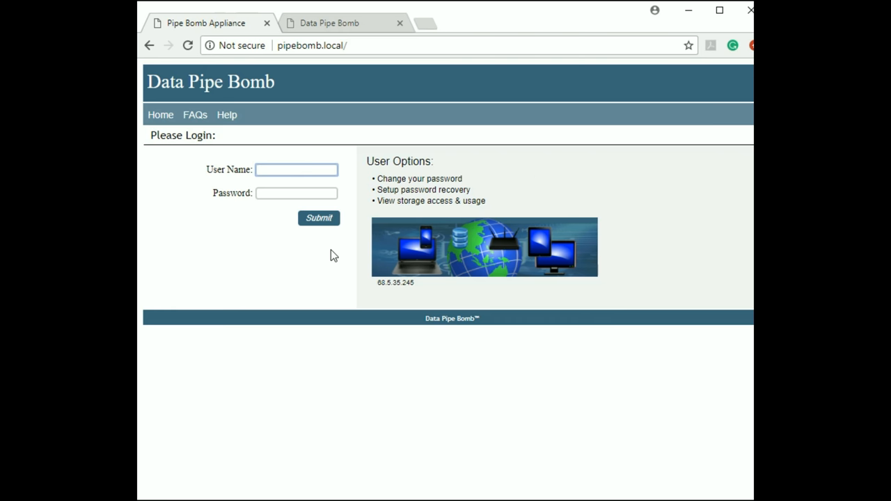
{"action": "type", "text": "PipeBomb"}
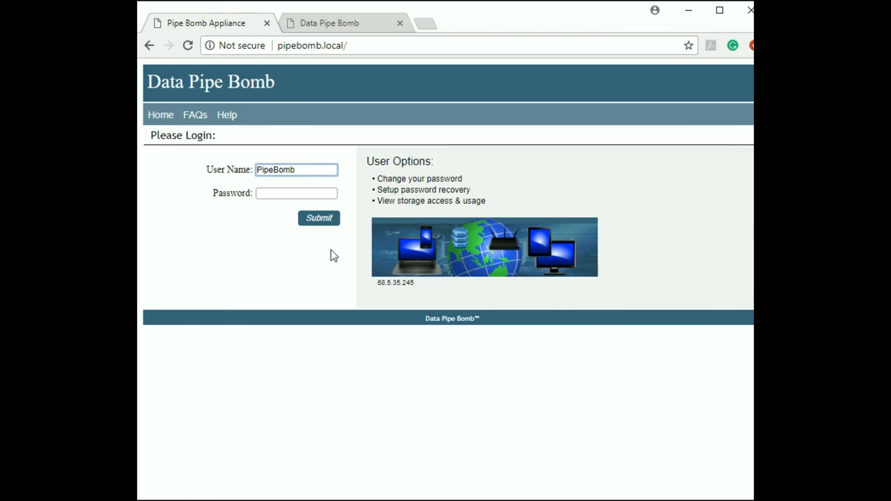
{"action": "type", "text": "password"}
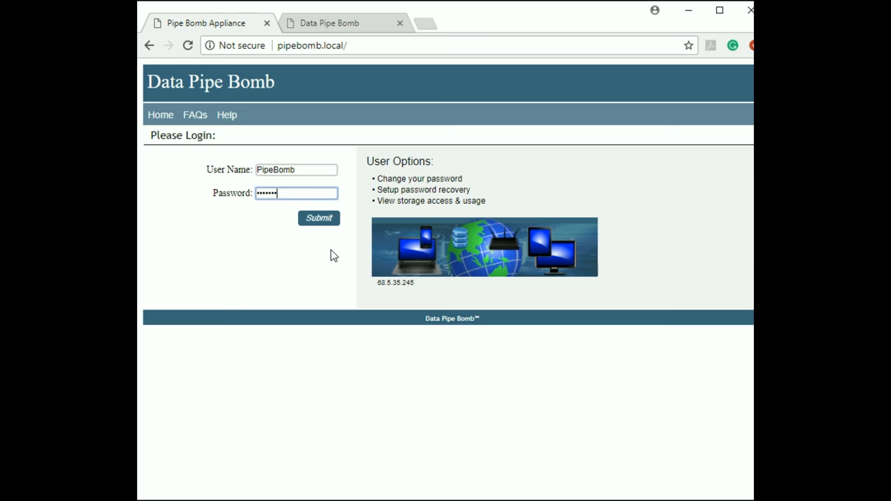
{"action": "left_click", "coordinate": [318, 217]}
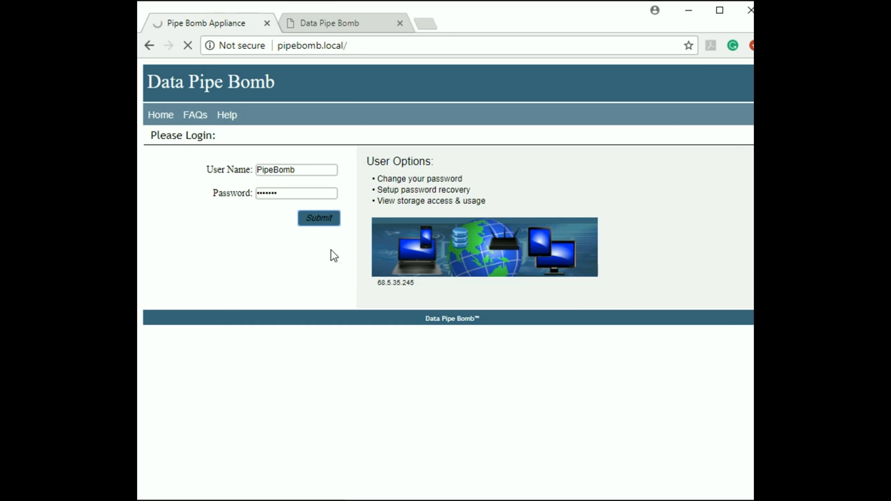
{"action": "left_click", "coordinate": [318, 217]}
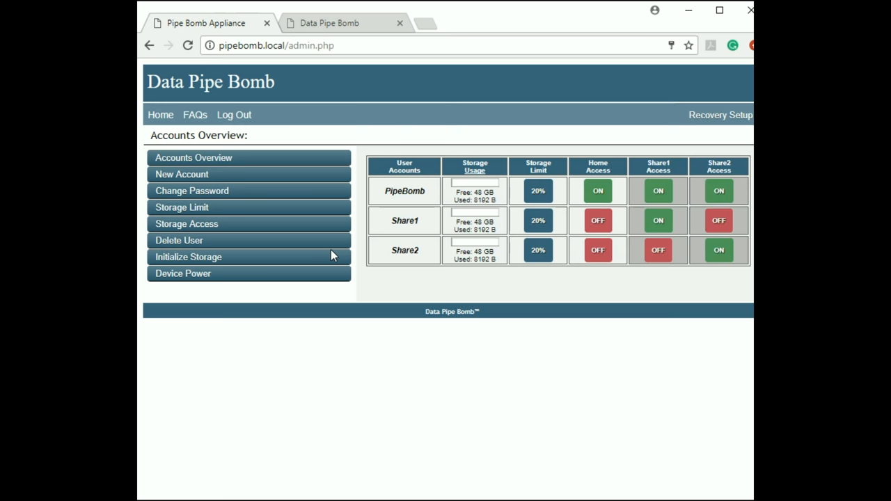
{"action": "mouse_move", "coordinate": [225, 138]}
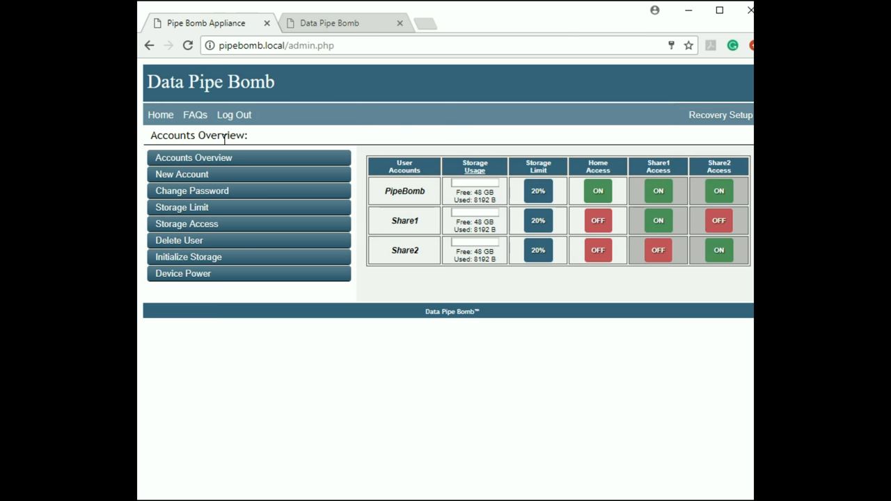
{"action": "mouse_move", "coordinate": [415, 182]}
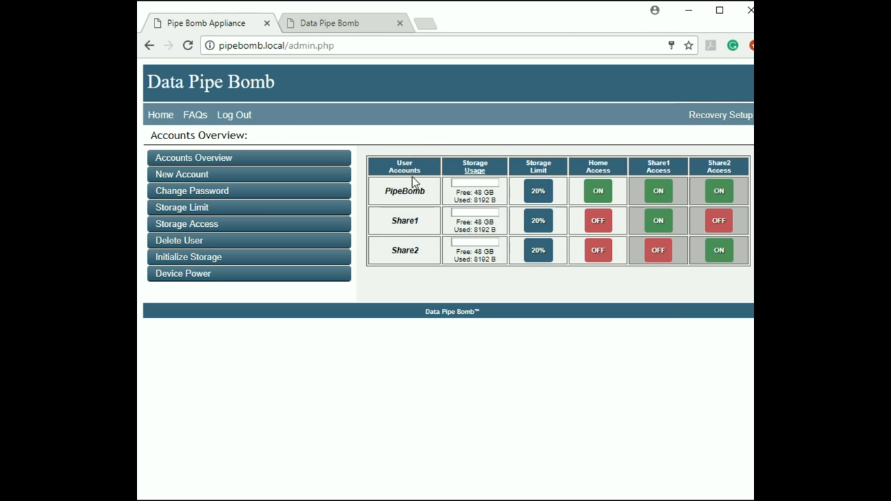
{"action": "mouse_move", "coordinate": [423, 260]}
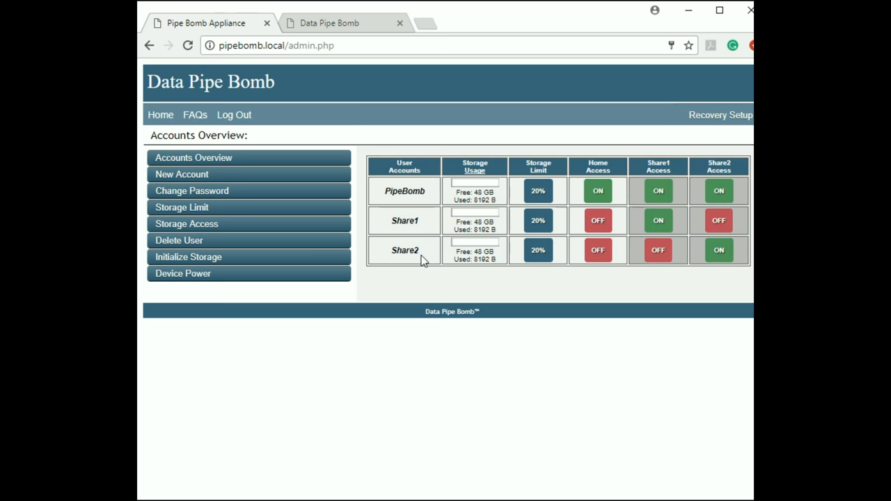
{"action": "mouse_move", "coordinate": [229, 178]}
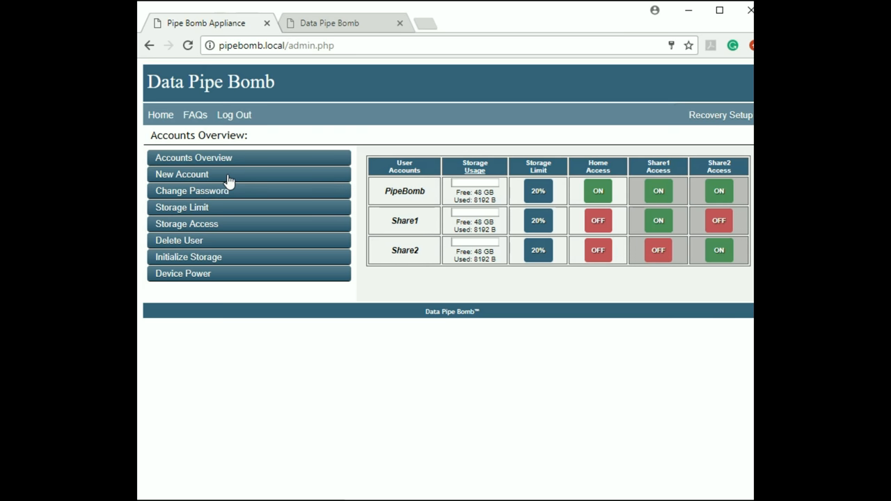
Create user 'Jacob' with a password and Home & Share1 directory access, then submit.
{"action": "left_click", "coordinate": [181, 174]}
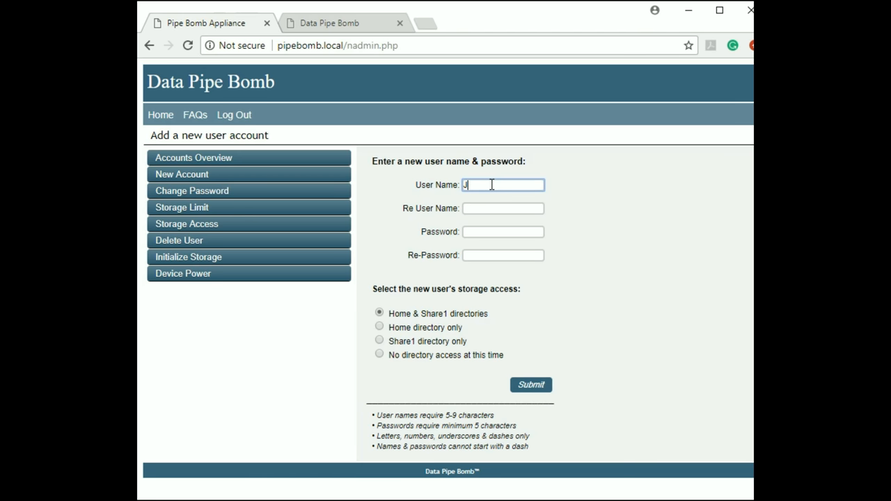
{"action": "type", "text": "acob"}
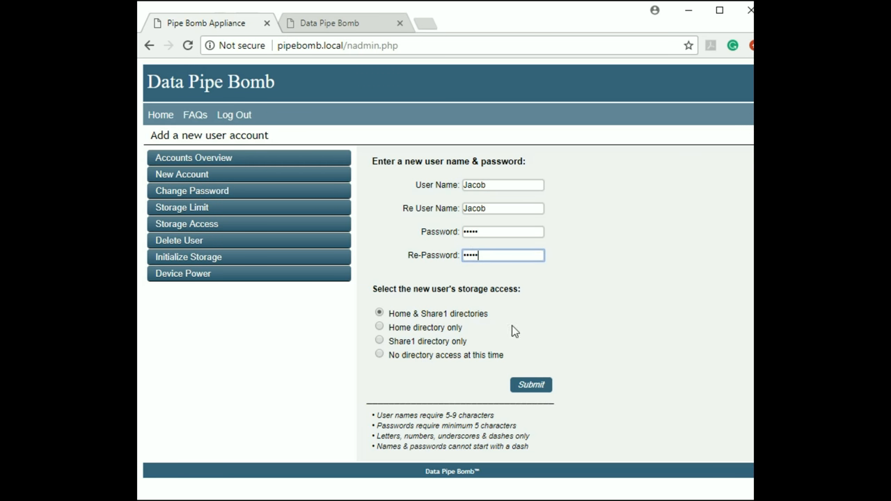
{"action": "mouse_move", "coordinate": [476, 331]}
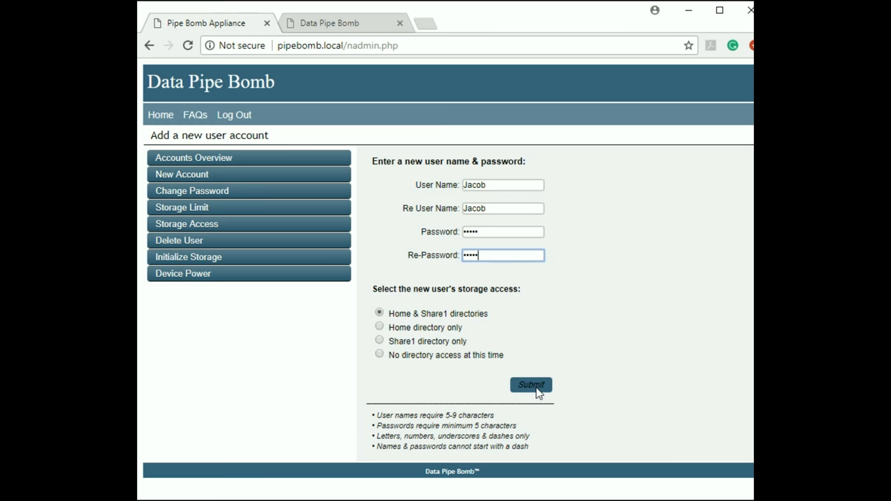
{"action": "left_click", "coordinate": [530, 384]}
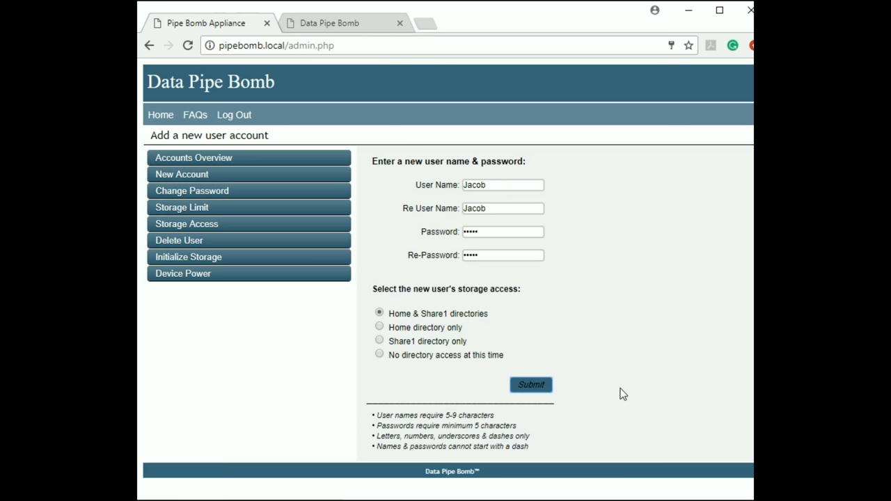
Confirm Jacob appears in the accounts table and begin logging out the administrator.
{"action": "left_click", "coordinate": [531, 385]}
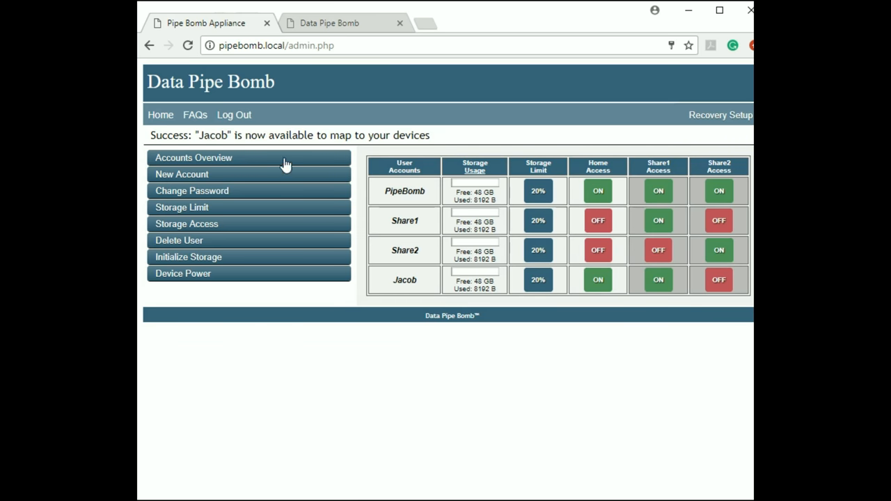
{"action": "mouse_move", "coordinate": [309, 146]}
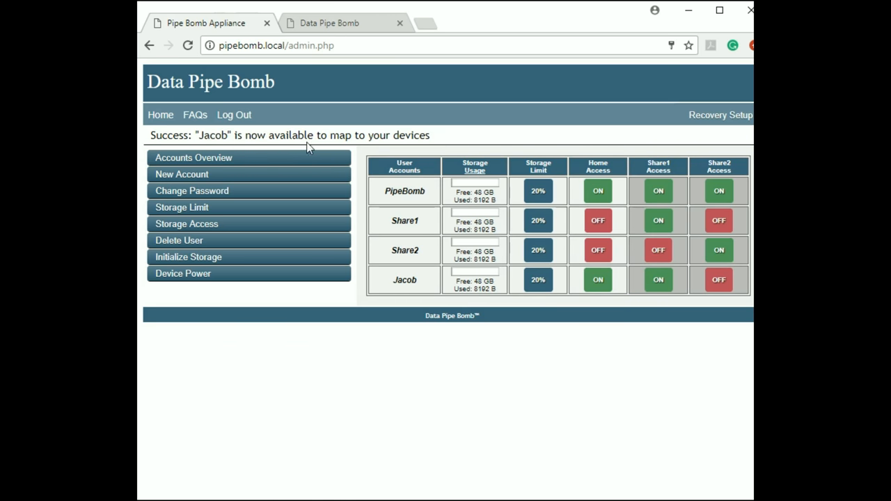
{"action": "mouse_move", "coordinate": [409, 146]}
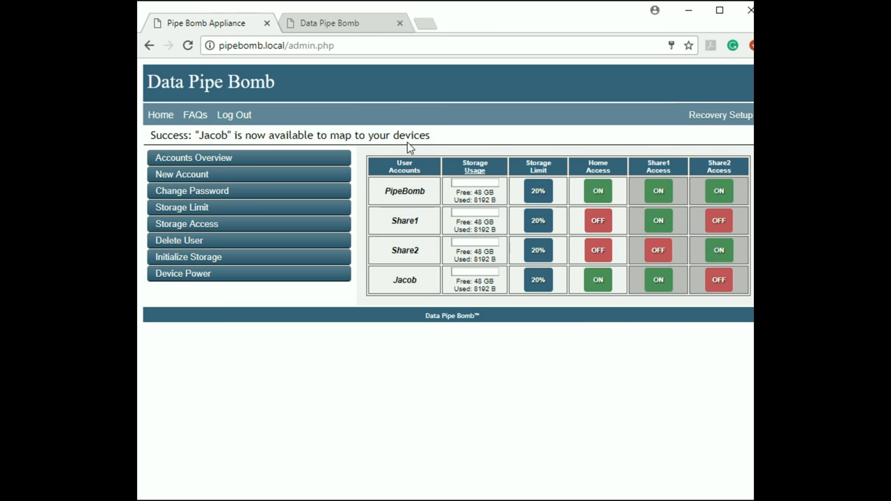
{"action": "mouse_move", "coordinate": [412, 293]}
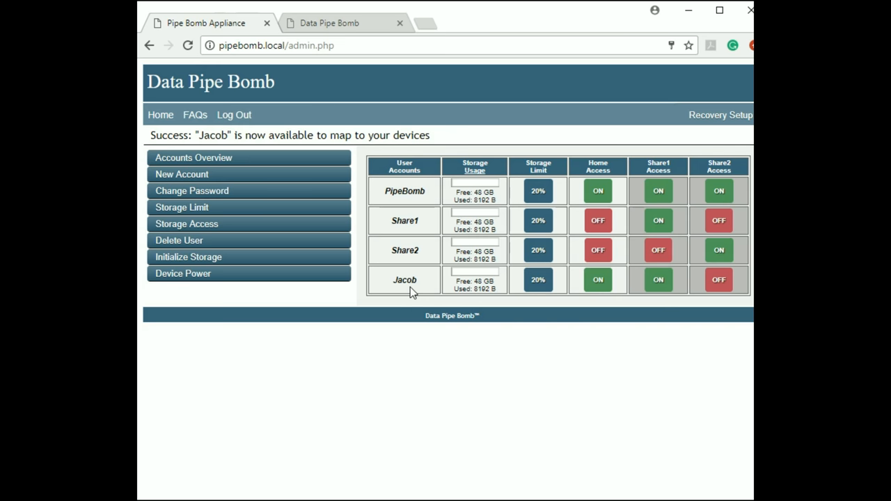
{"action": "mouse_move", "coordinate": [231, 104]}
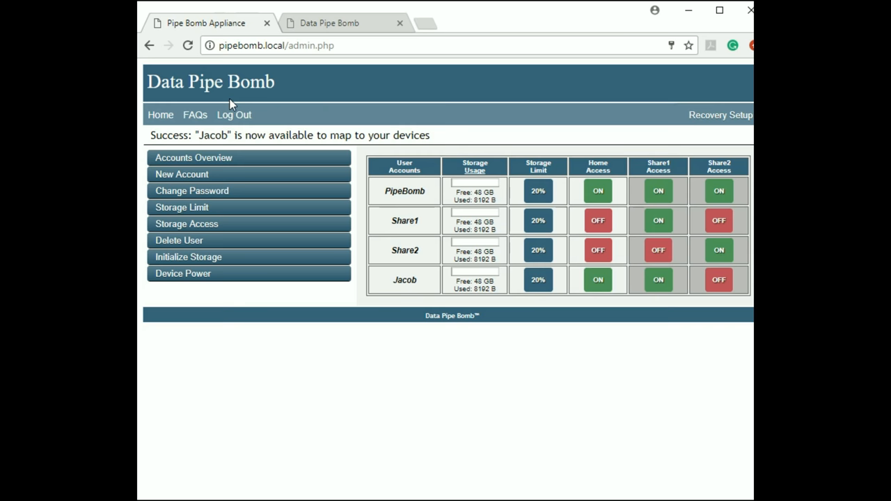
{"action": "left_click", "coordinate": [234, 114]}
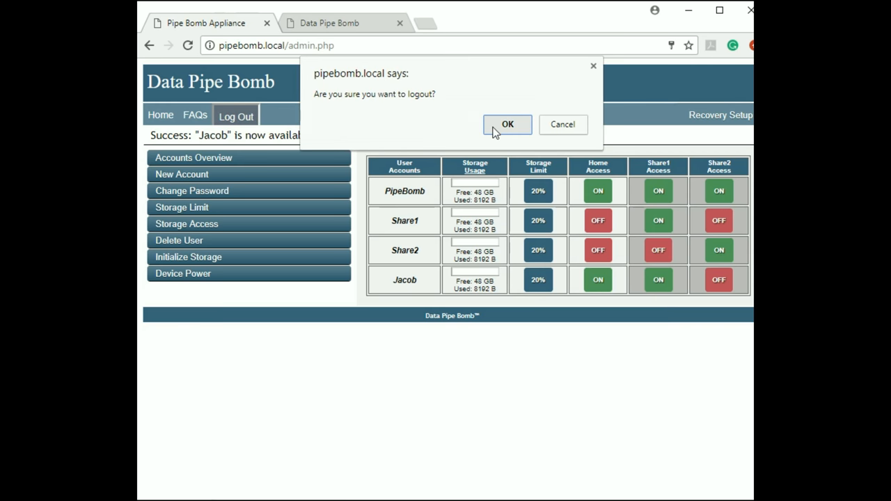
Confirm the logout, then sign in as Jacob and reach his welcome page.
{"action": "left_click", "coordinate": [507, 124]}
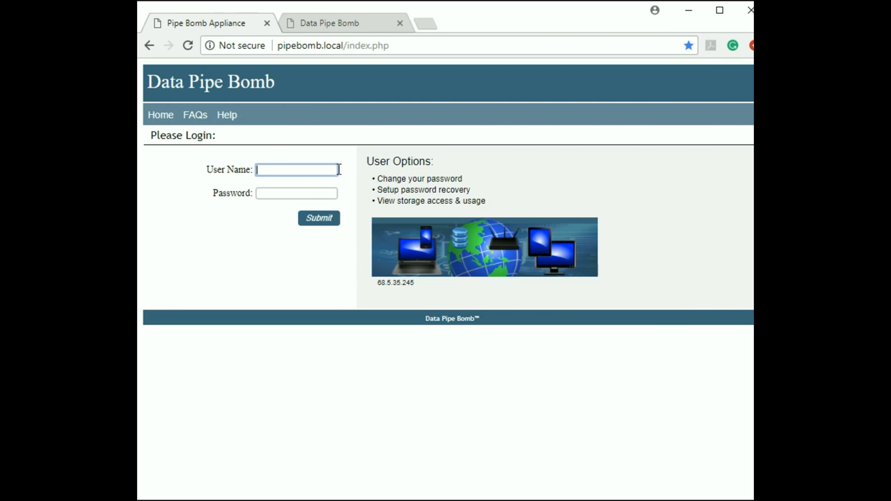
{"action": "type", "text": "Jacob"}
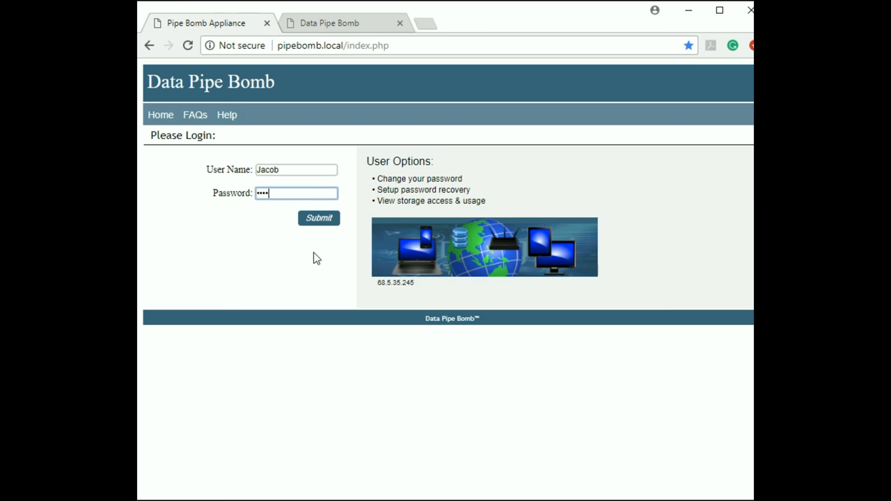
{"action": "left_click", "coordinate": [317, 217]}
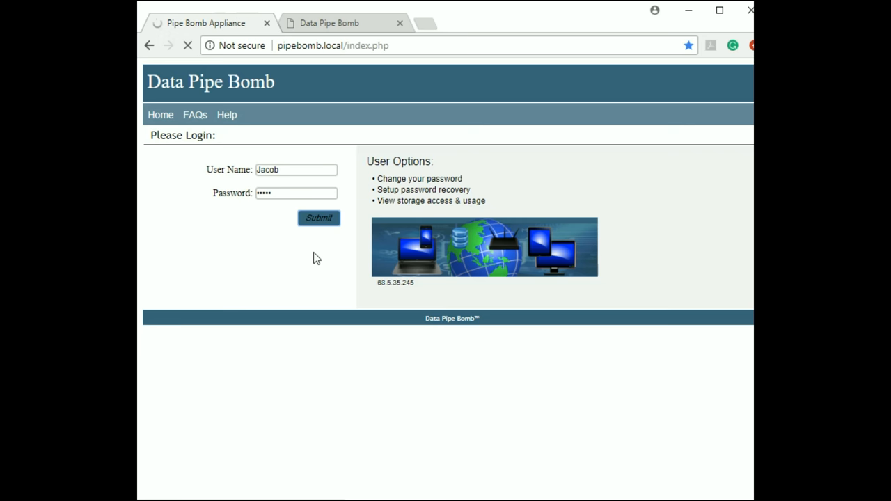
{"action": "left_click", "coordinate": [318, 217]}
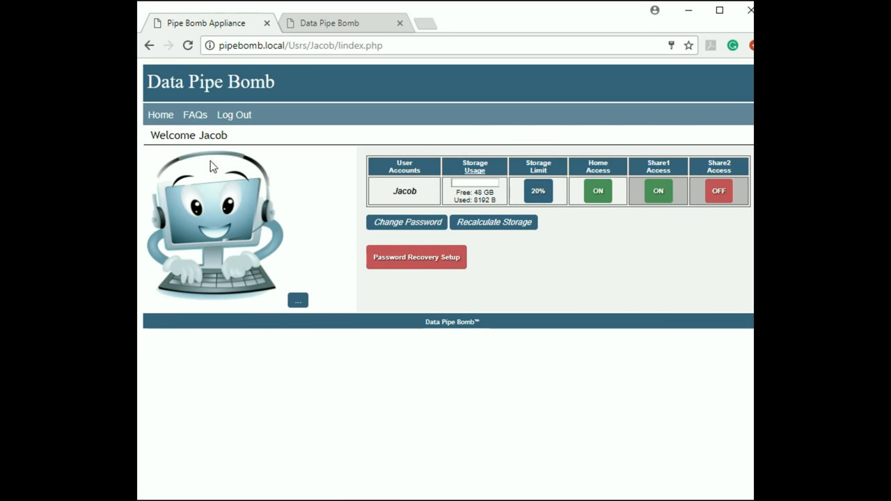
{"action": "mouse_move", "coordinate": [403, 203]}
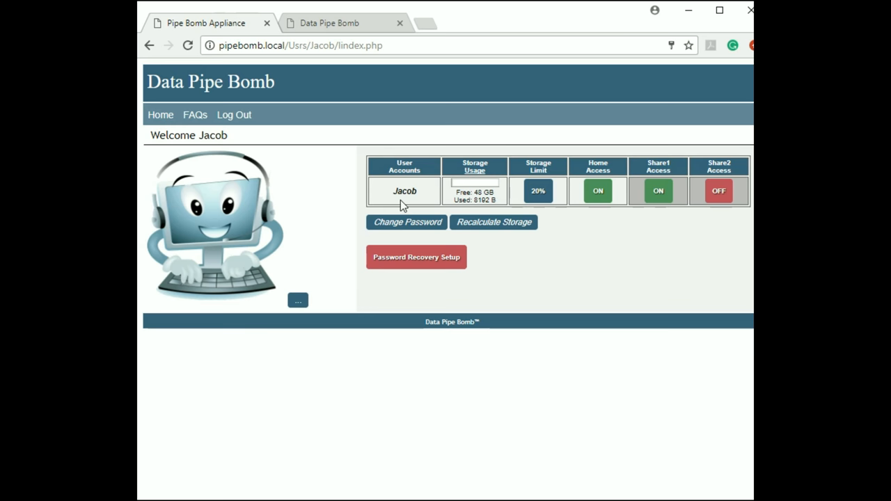
{"action": "mouse_move", "coordinate": [746, 216]}
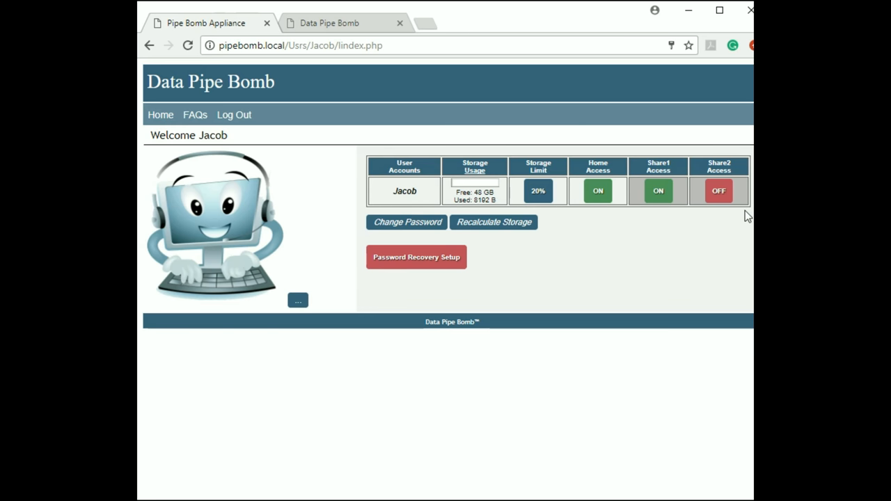
{"action": "mouse_move", "coordinate": [409, 225]}
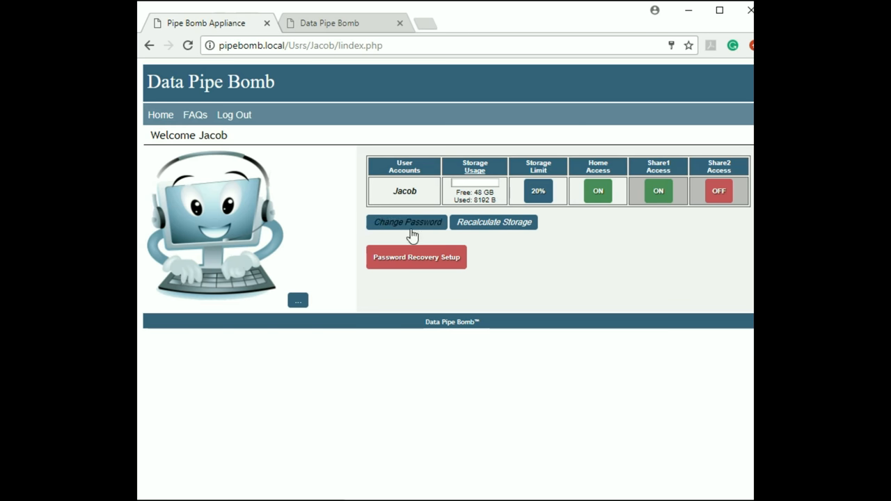
{"action": "mouse_move", "coordinate": [309, 142]}
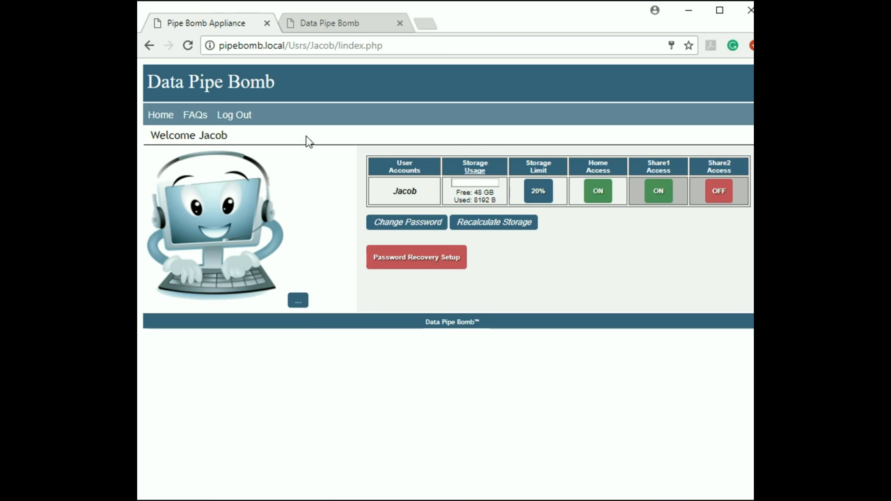
{"action": "mouse_move", "coordinate": [234, 114]}
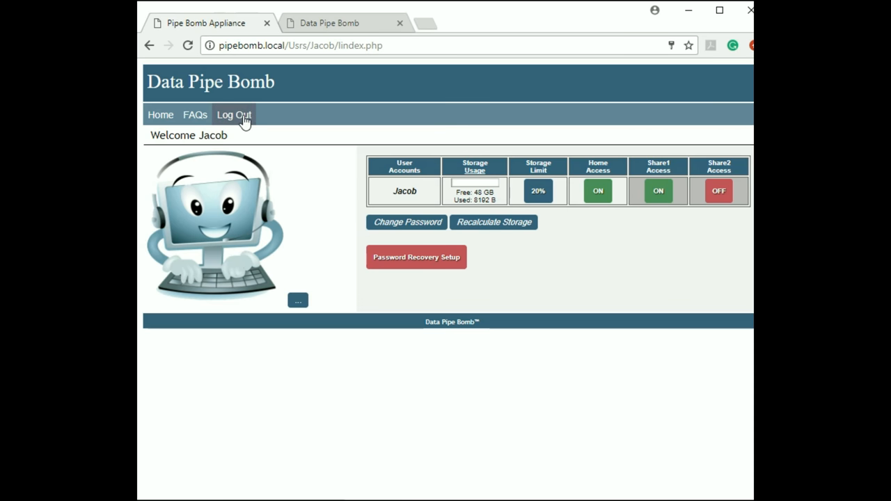
Log Jacob out, returning to the empty login page.
{"action": "left_click", "coordinate": [233, 115]}
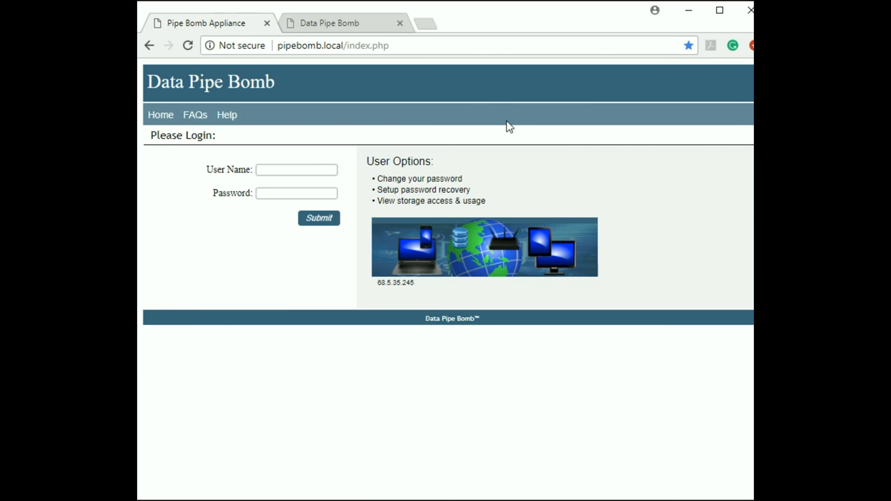